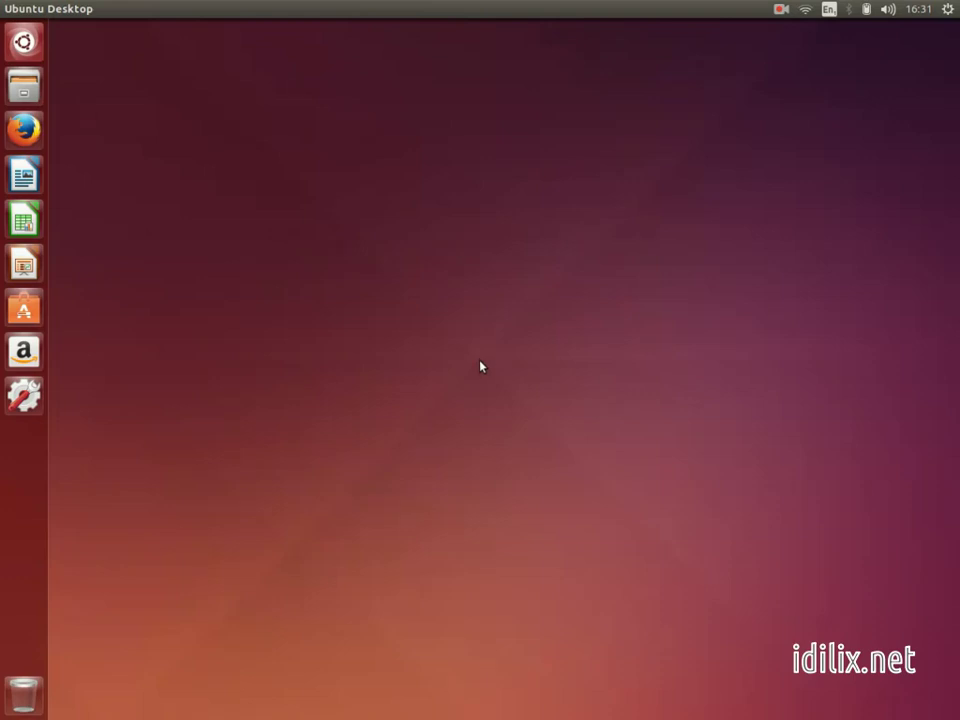
mouse_move(85, 97)
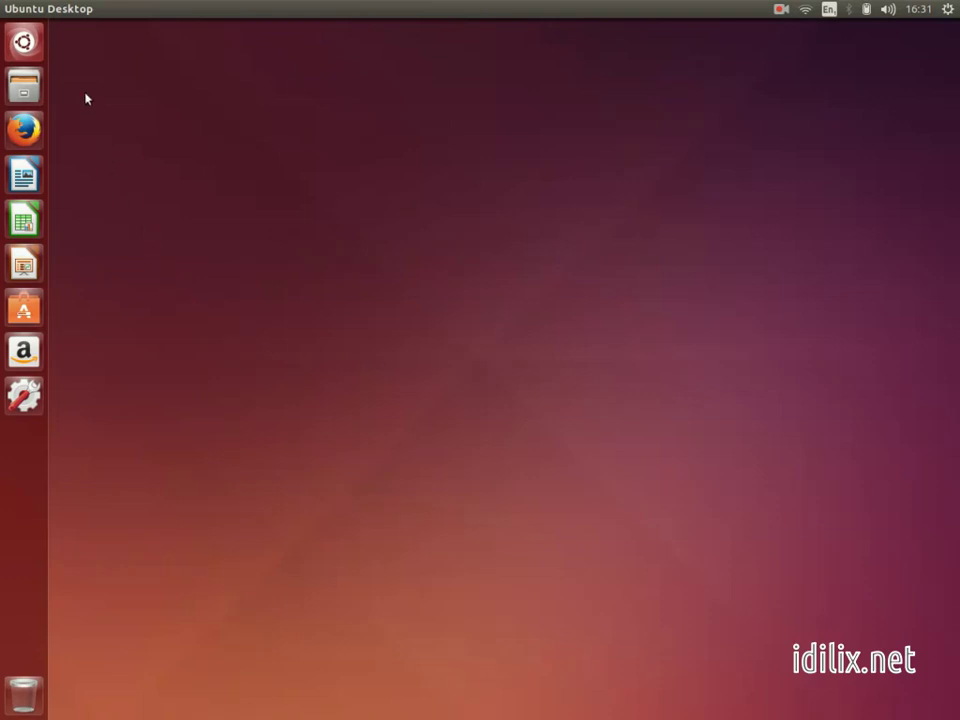
mouse_move(28, 432)
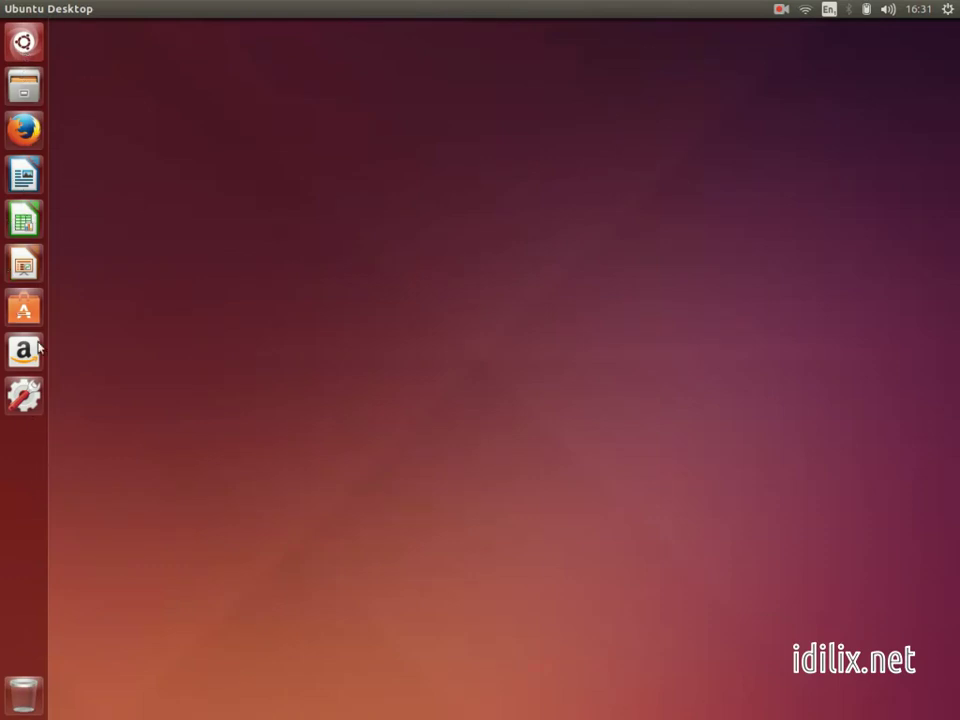
mouse_move(65, 424)
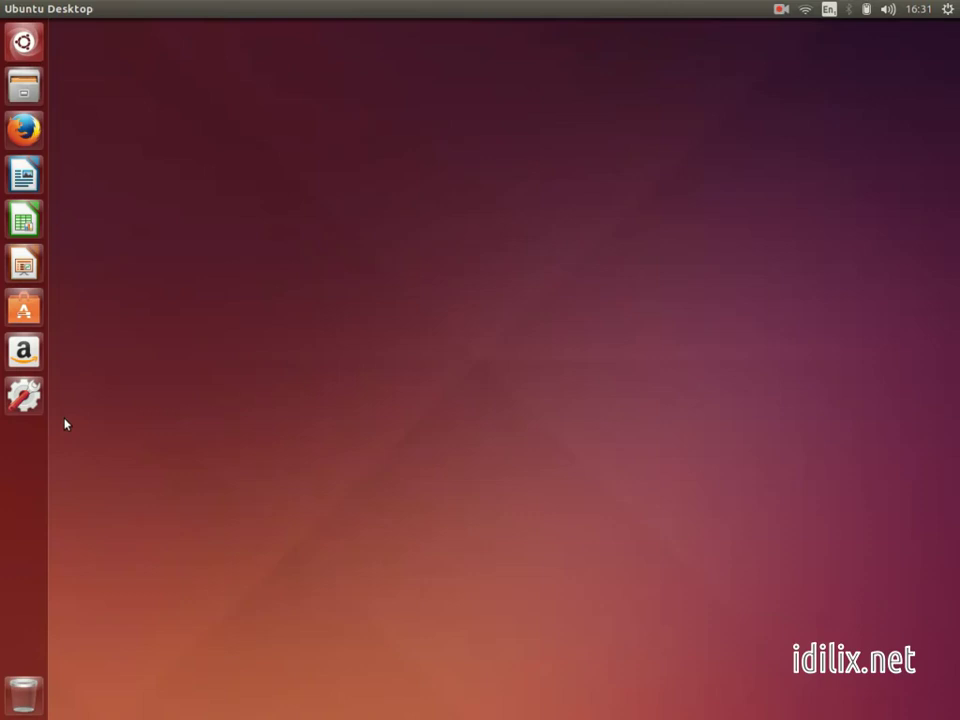
mouse_move(74, 296)
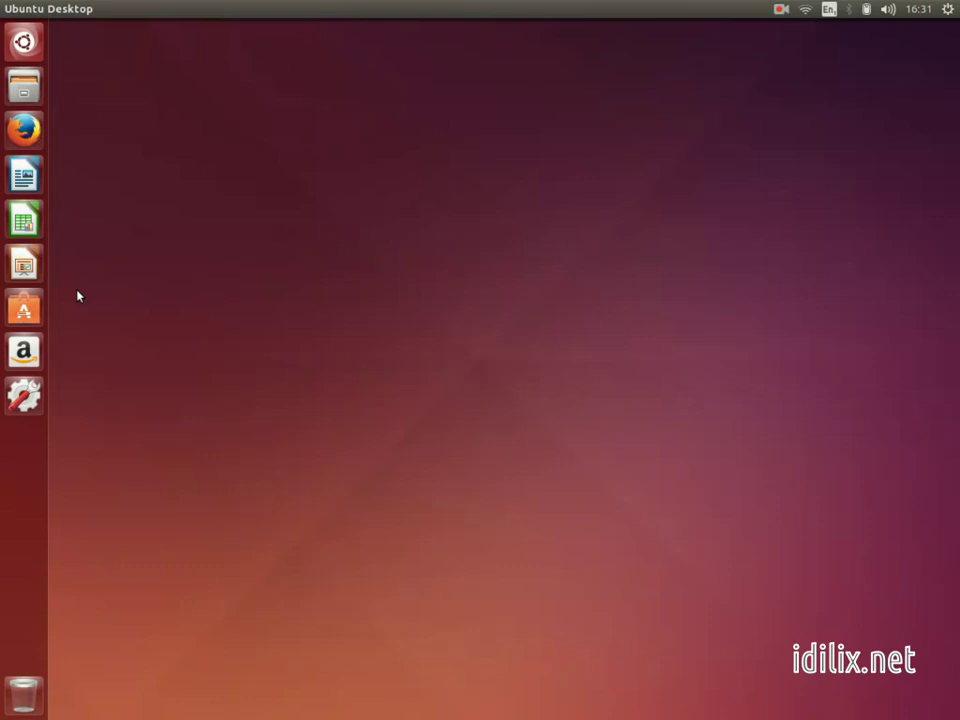
mouse_move(88, 226)
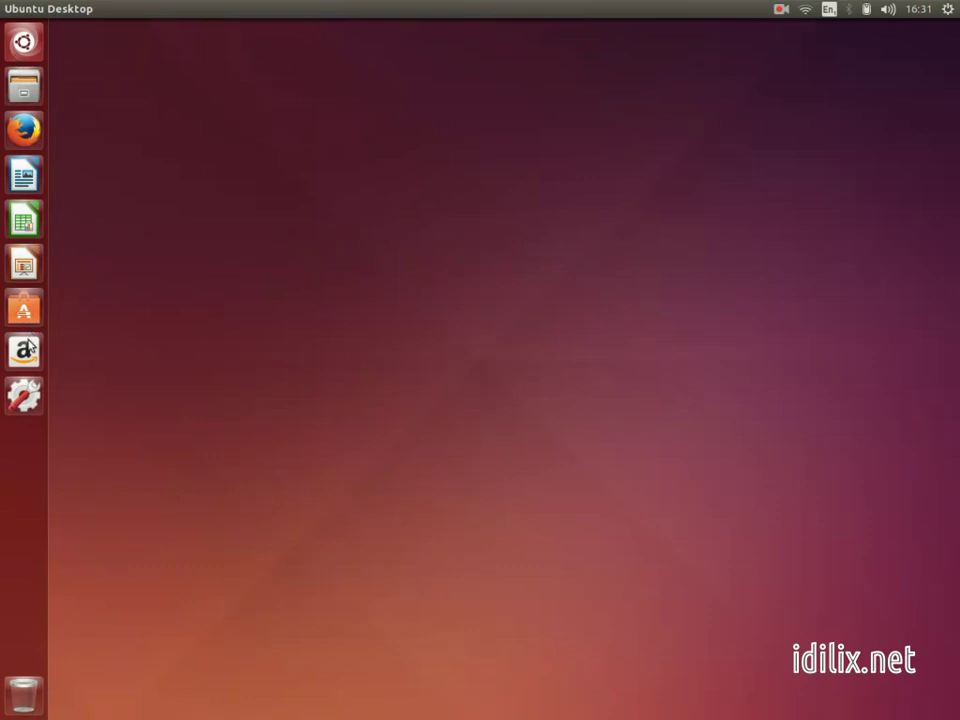
mouse_move(24, 218)
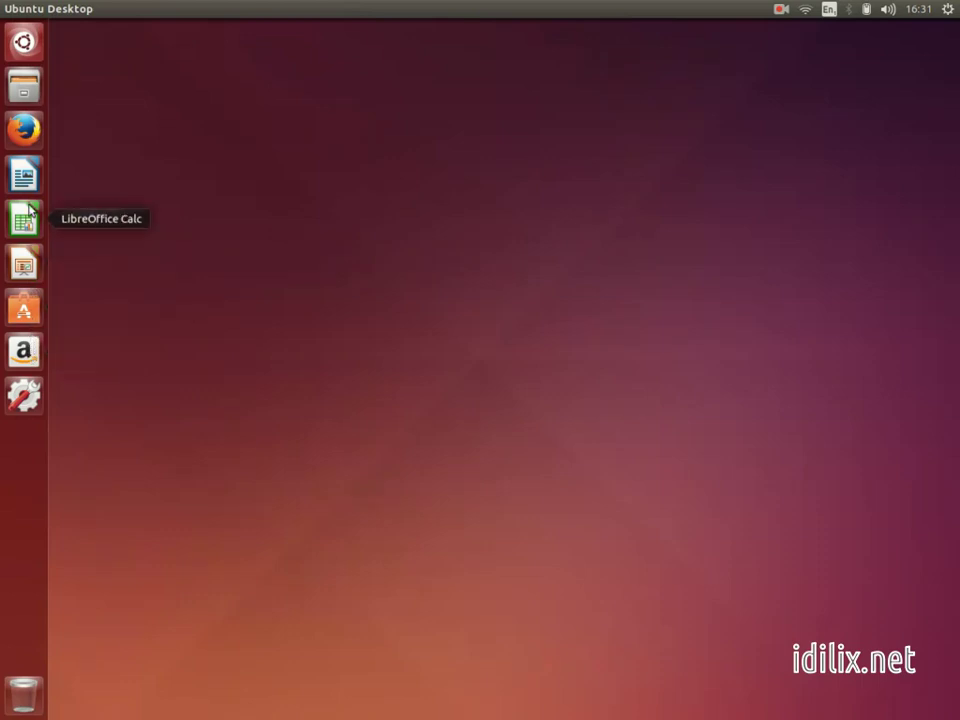
Open Files at the Home folder and point out the global menu bar and indicators
left_click(20, 85)
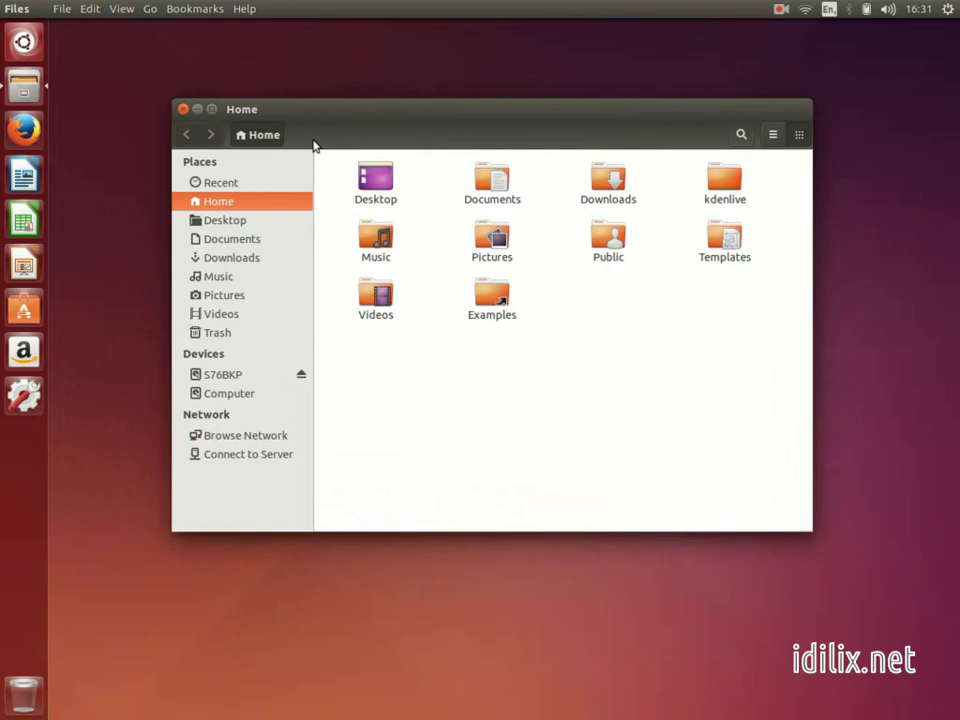
mouse_move(22, 85)
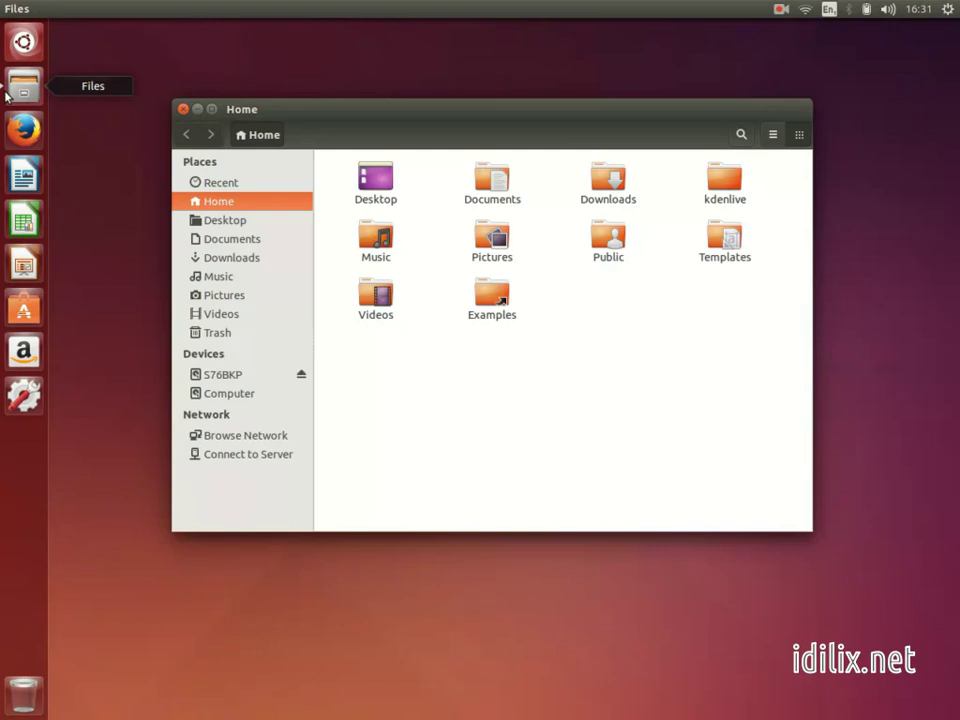
mouse_move(22, 42)
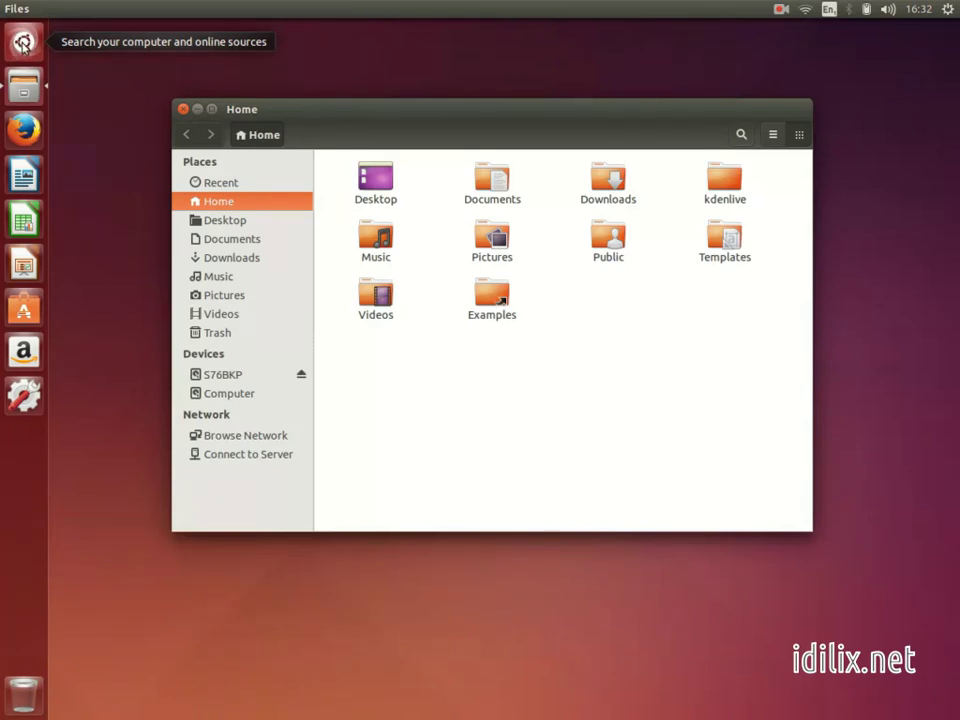
left_click(20, 45)
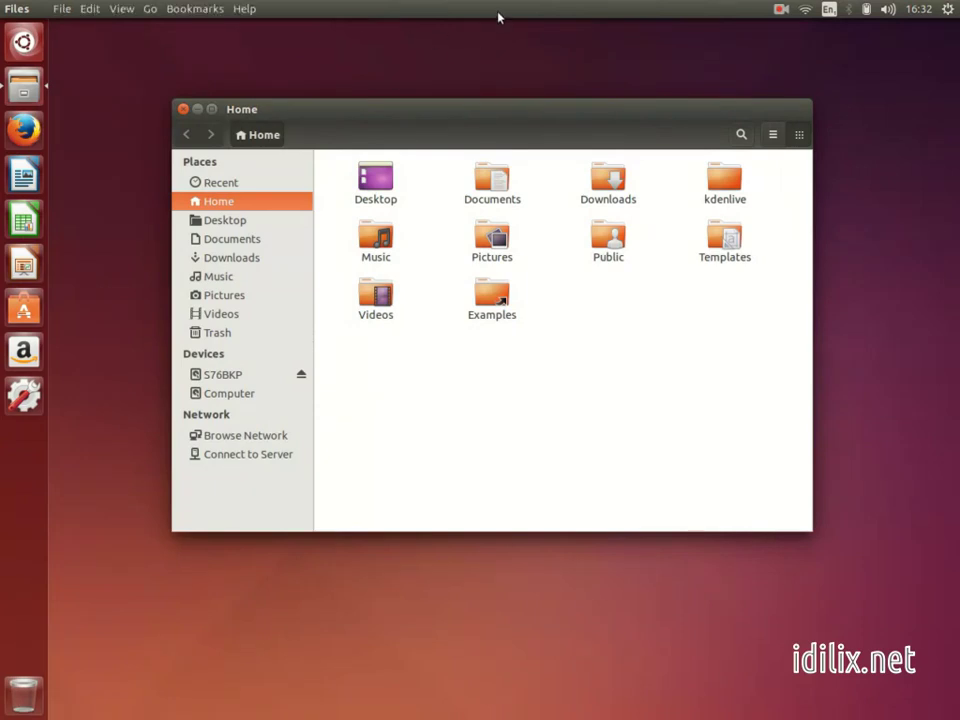
mouse_move(557, 16)
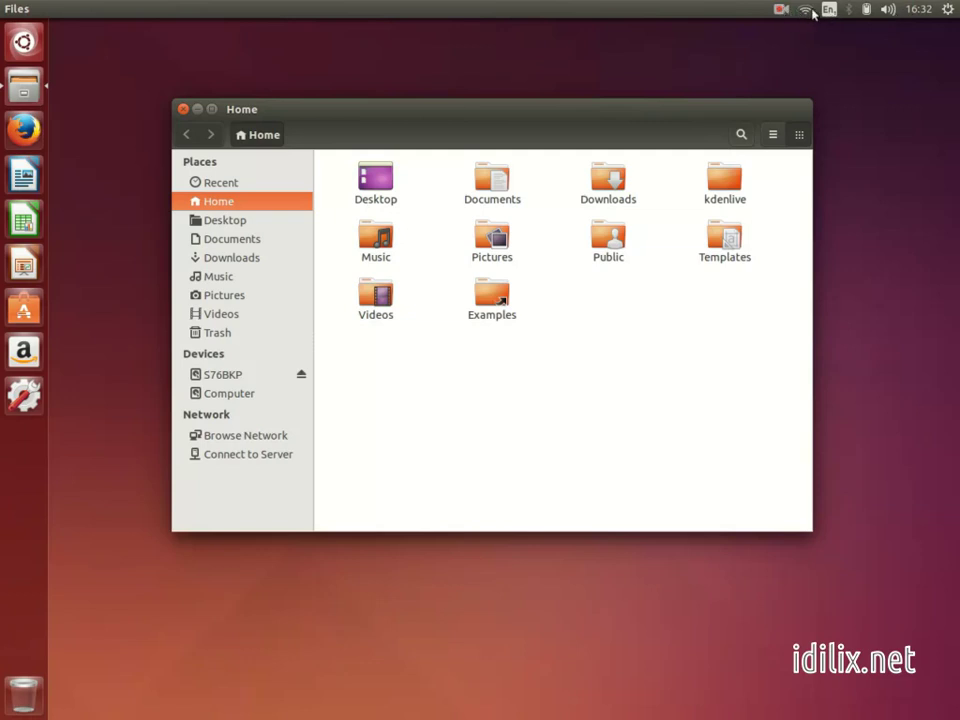
mouse_move(948, 9)
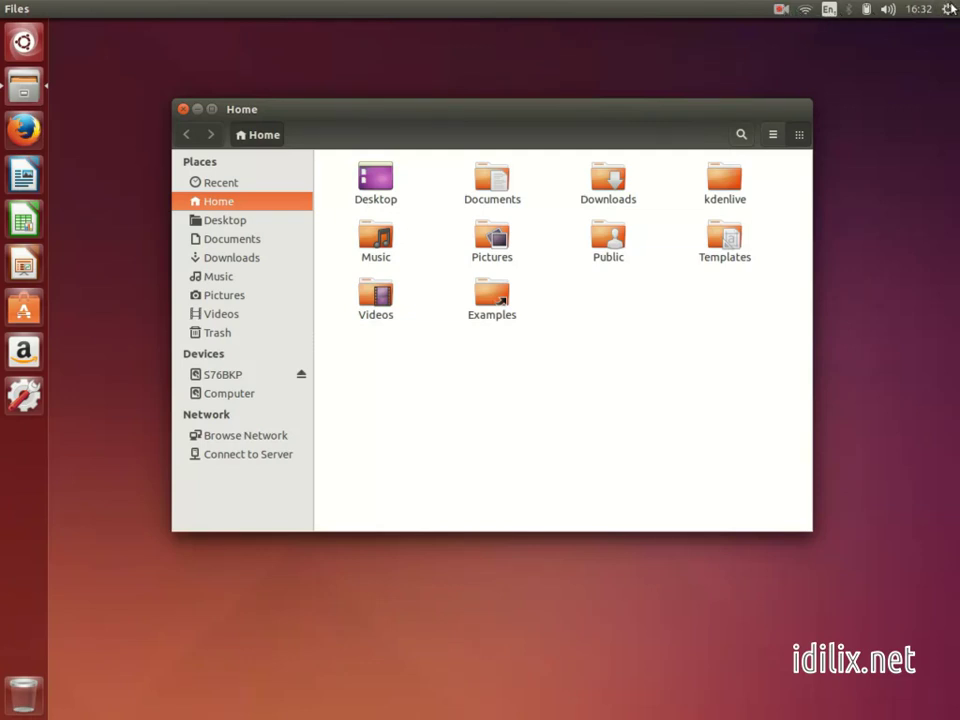
mouse_move(945, 12)
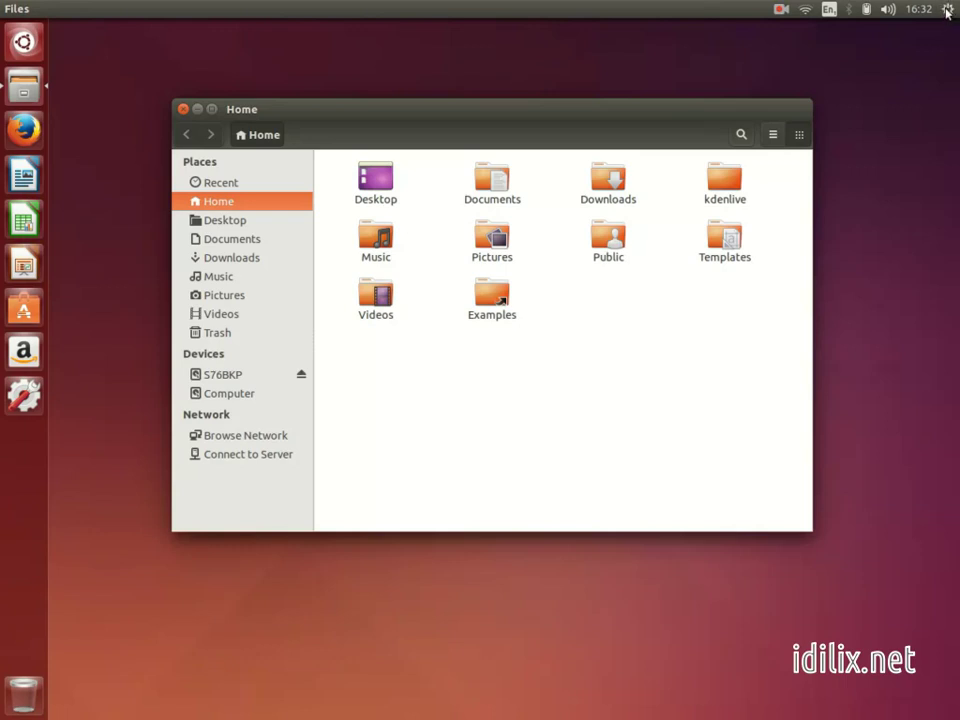
mouse_move(771, 114)
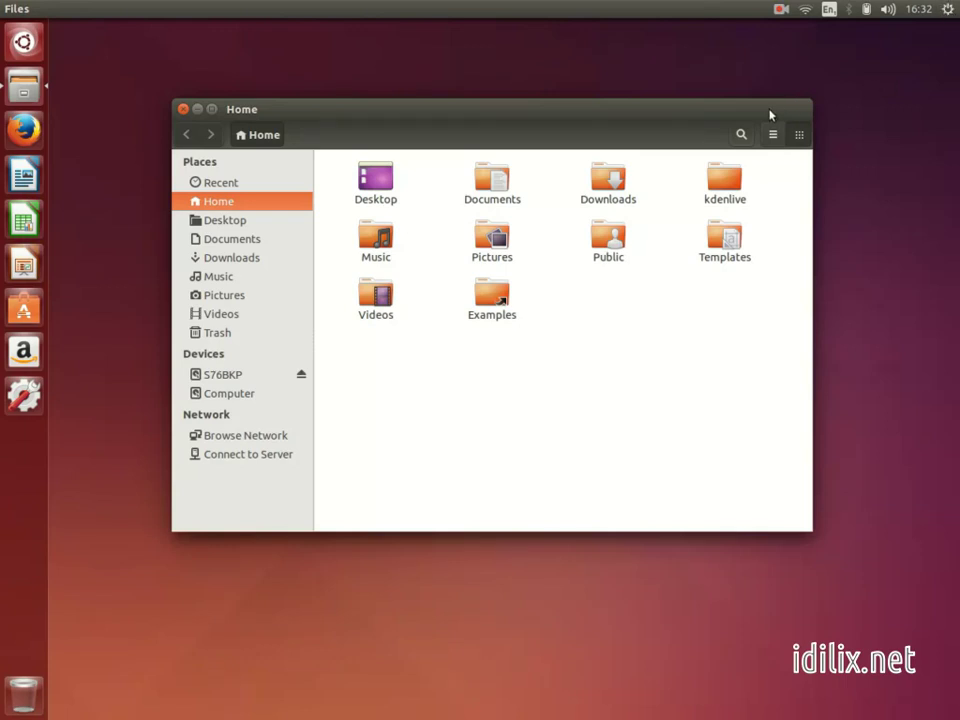
mouse_move(207, 106)
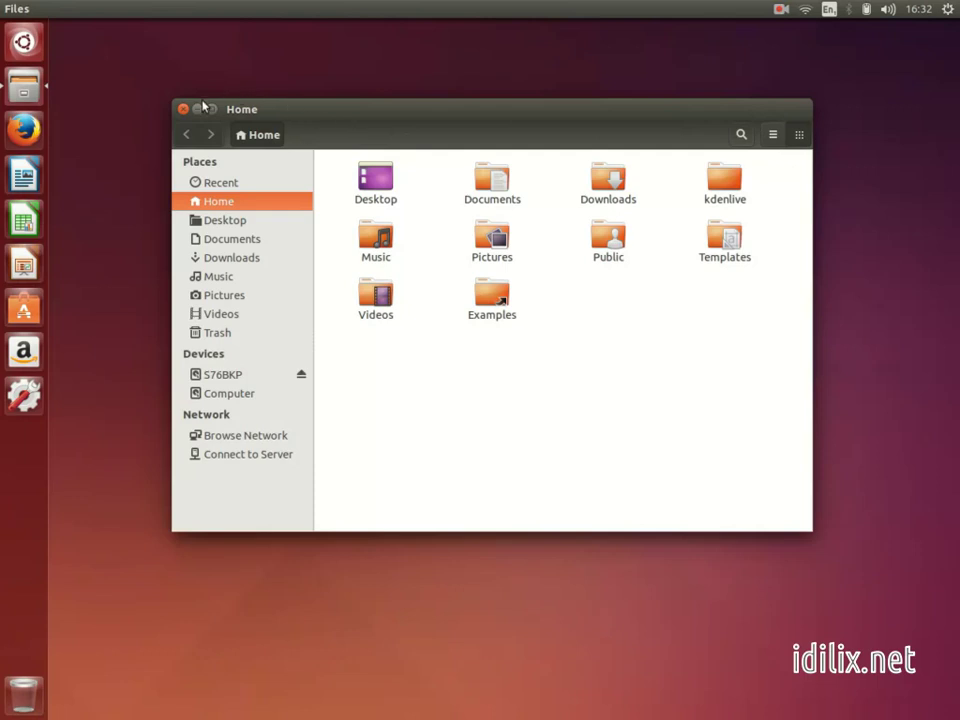
Close the Files Home folder window to reveal the empty desktop
left_click(185, 108)
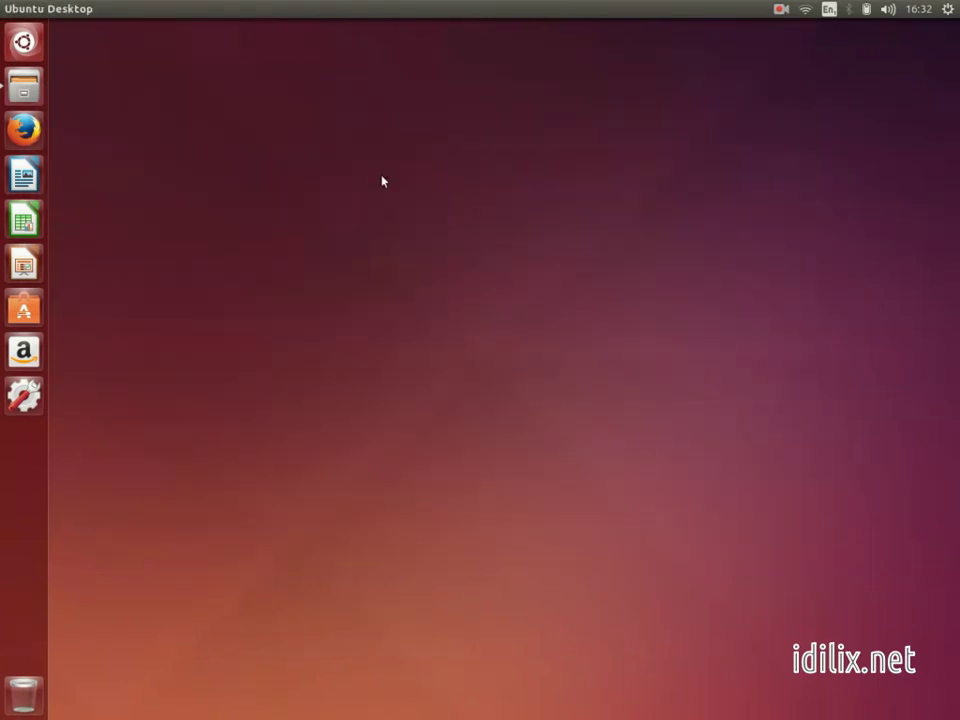
left_click(22, 44)
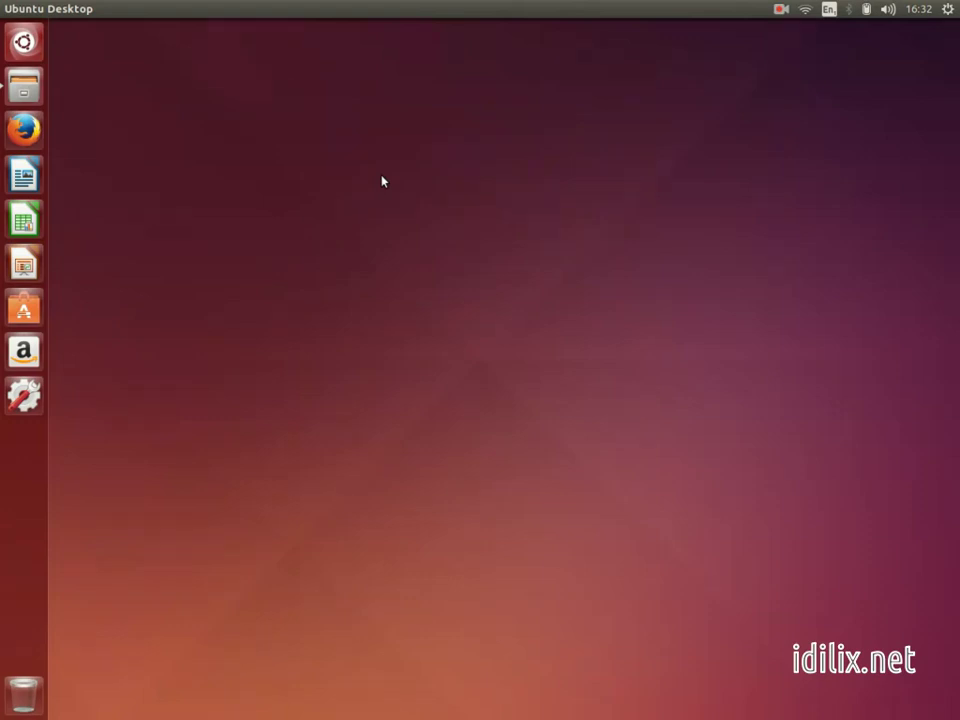
mouse_move(175, 135)
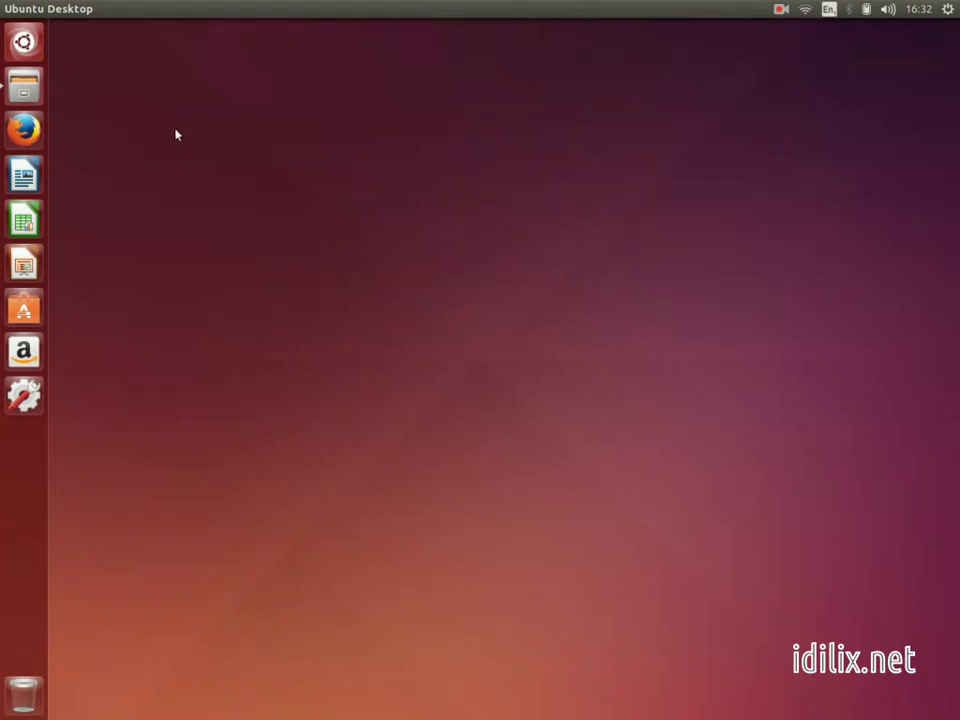
Reopen Files and browse Computer to show root folders like bin, home and usr
left_click(20, 85)
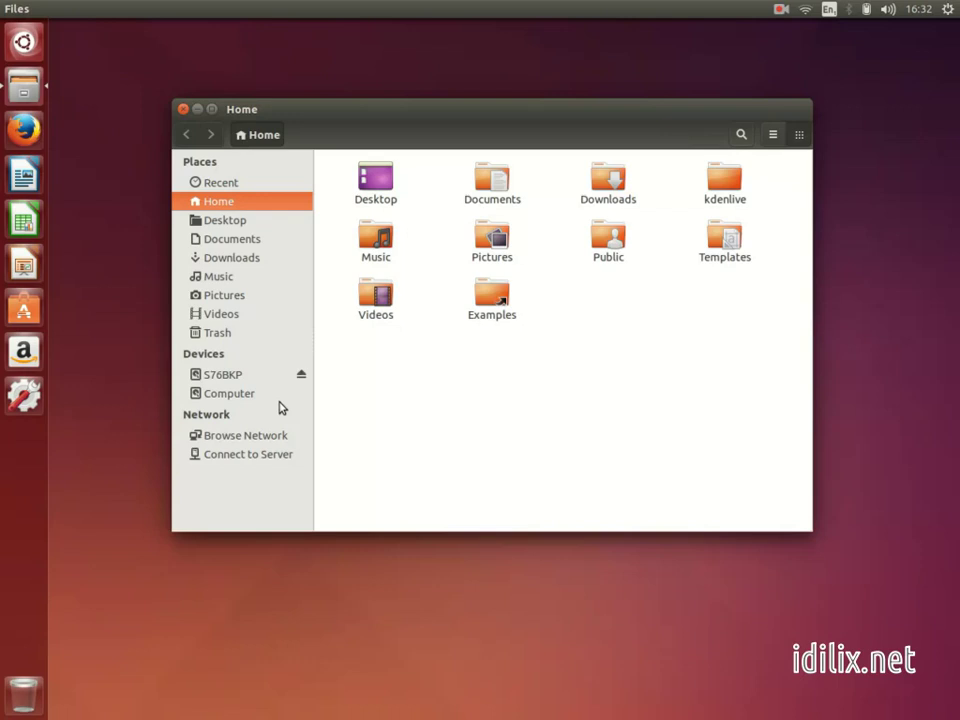
mouse_move(237, 396)
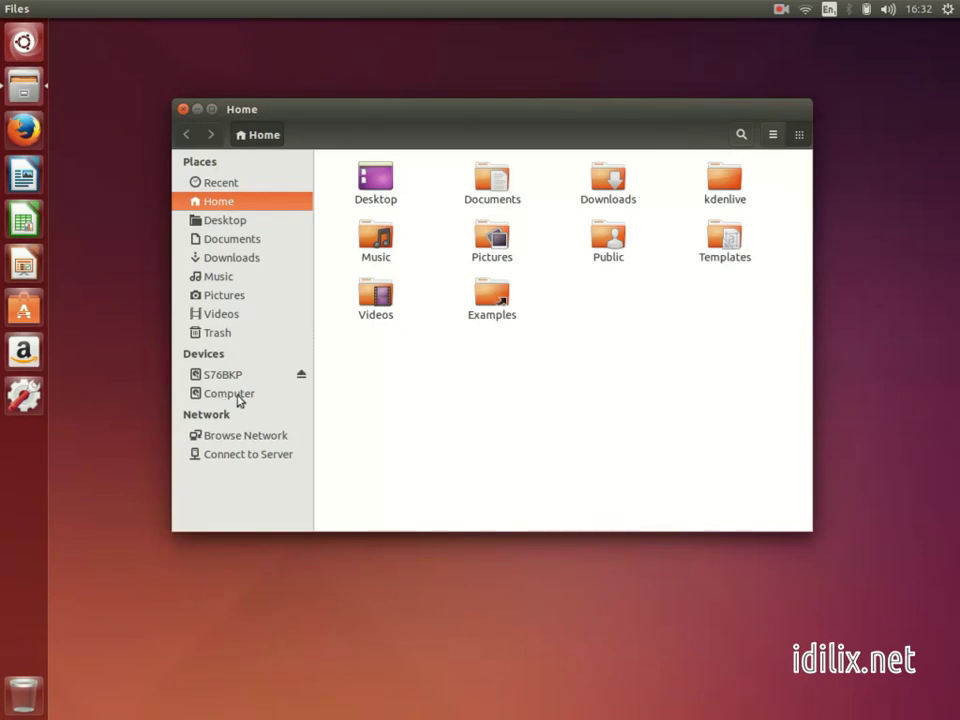
left_click(228, 393)
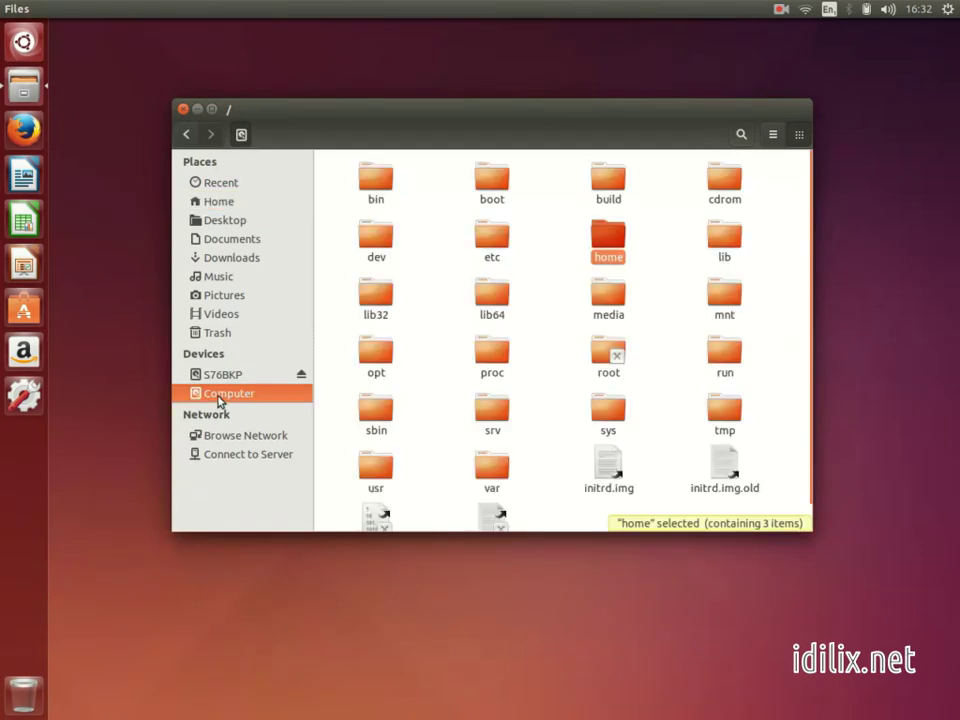
mouse_move(218, 399)
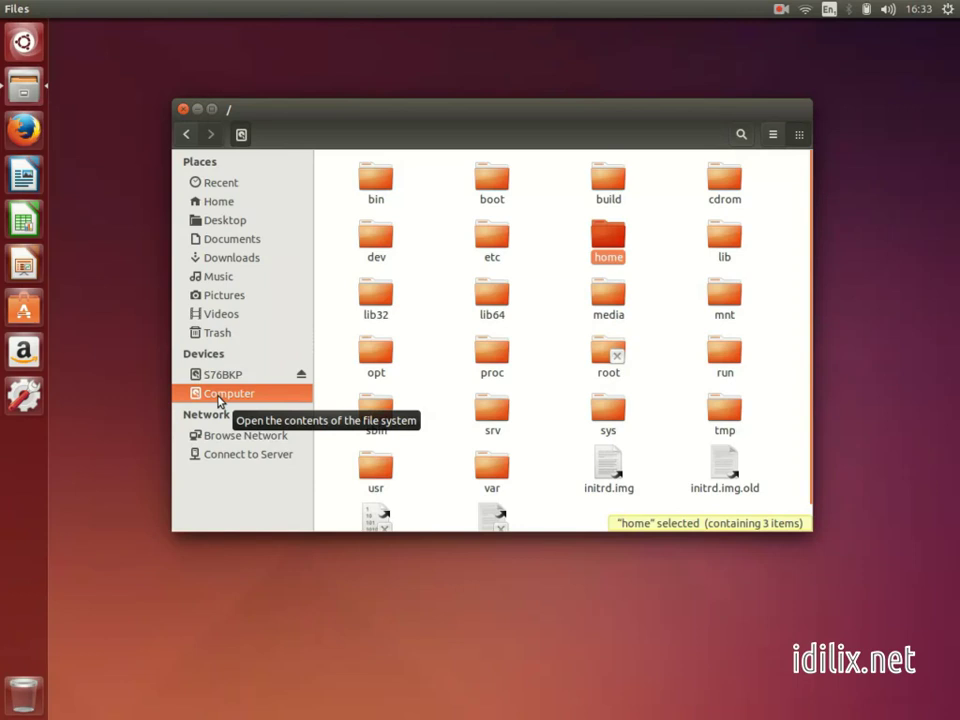
mouse_move(494, 357)
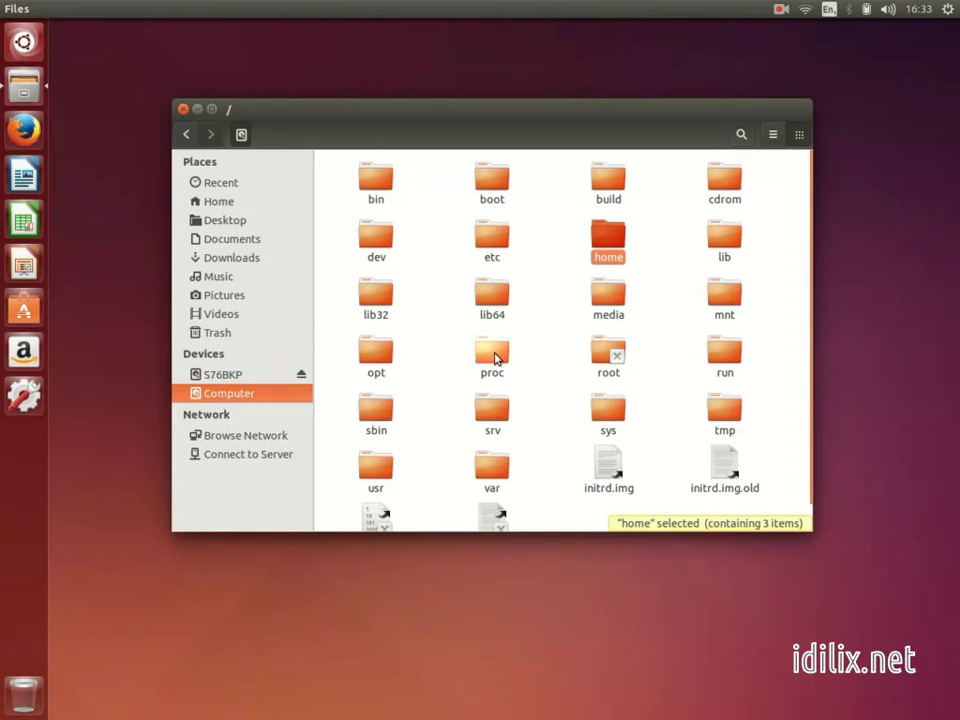
mouse_move(551, 375)
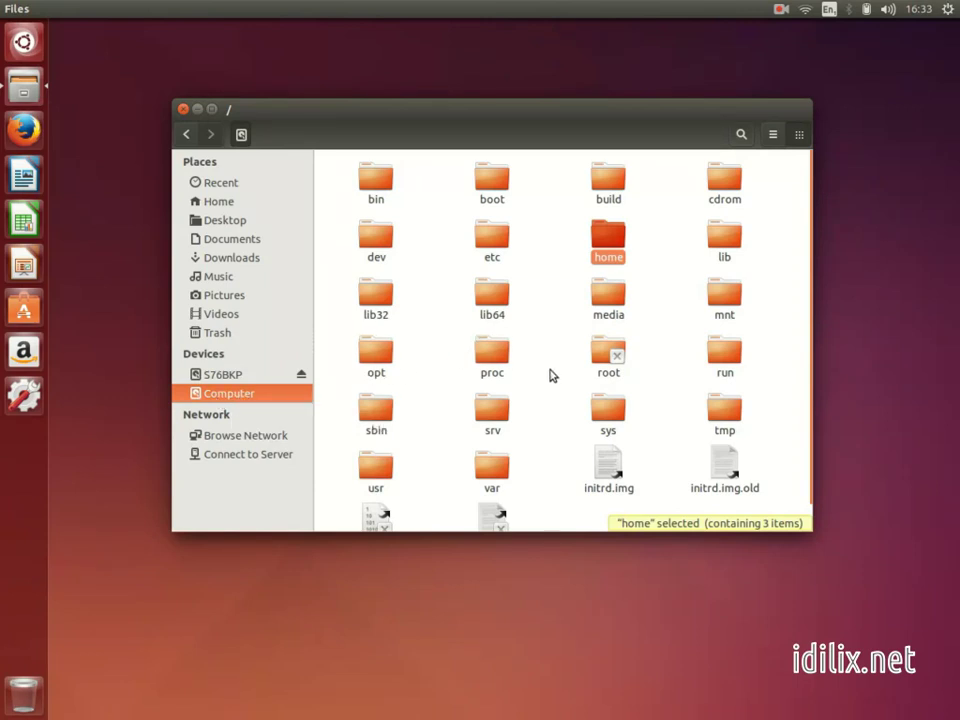
mouse_move(556, 375)
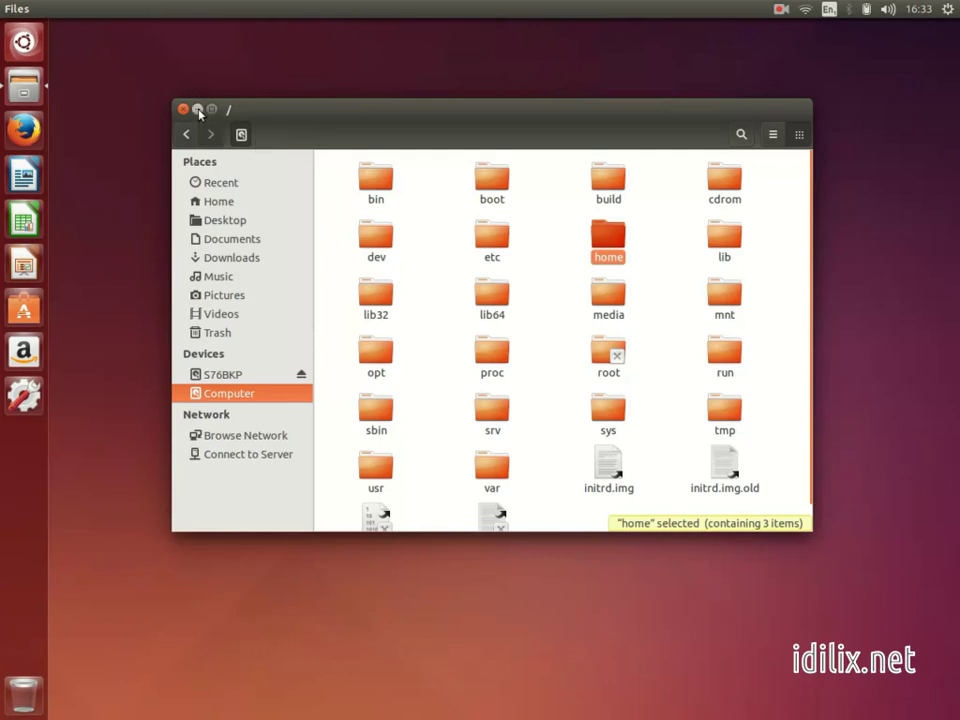
Minimise the Files window showing the root directory
left_click(184, 109)
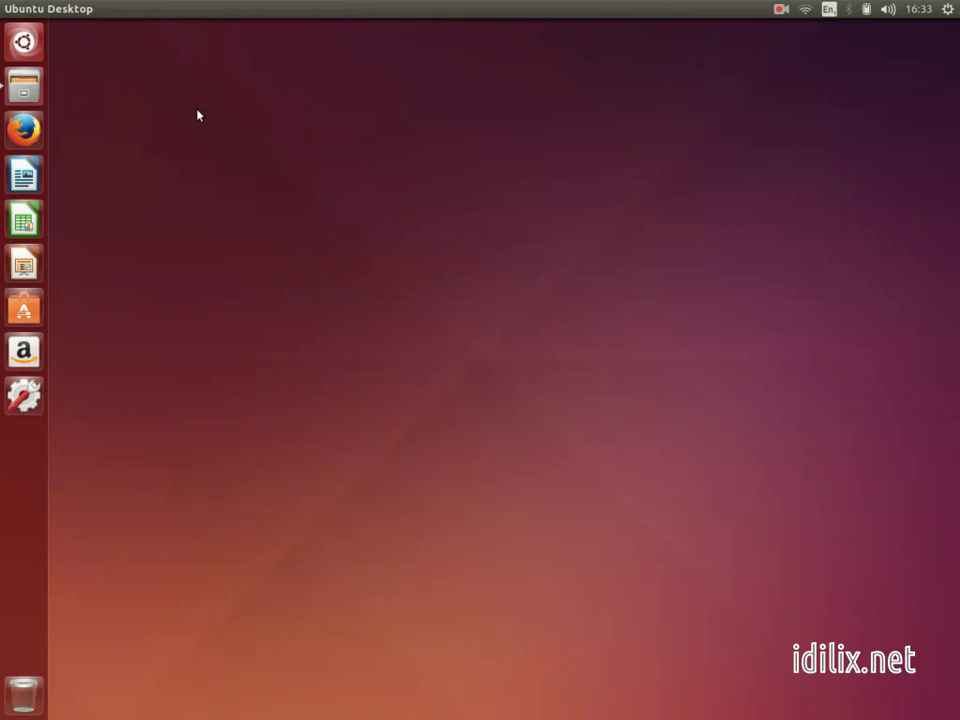
mouse_move(190, 119)
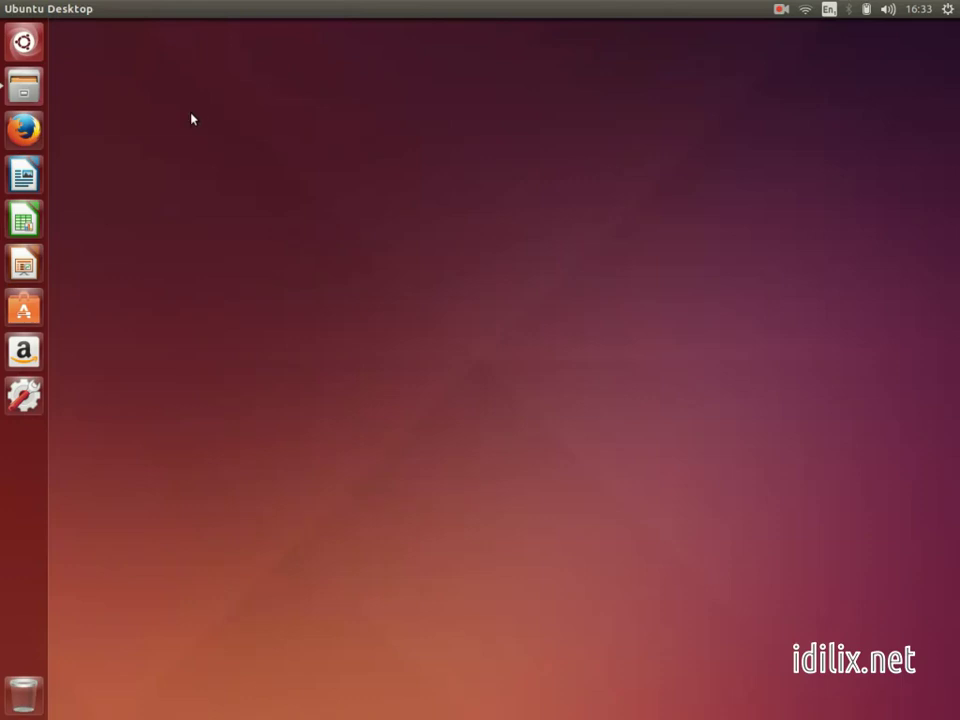
mouse_move(24, 130)
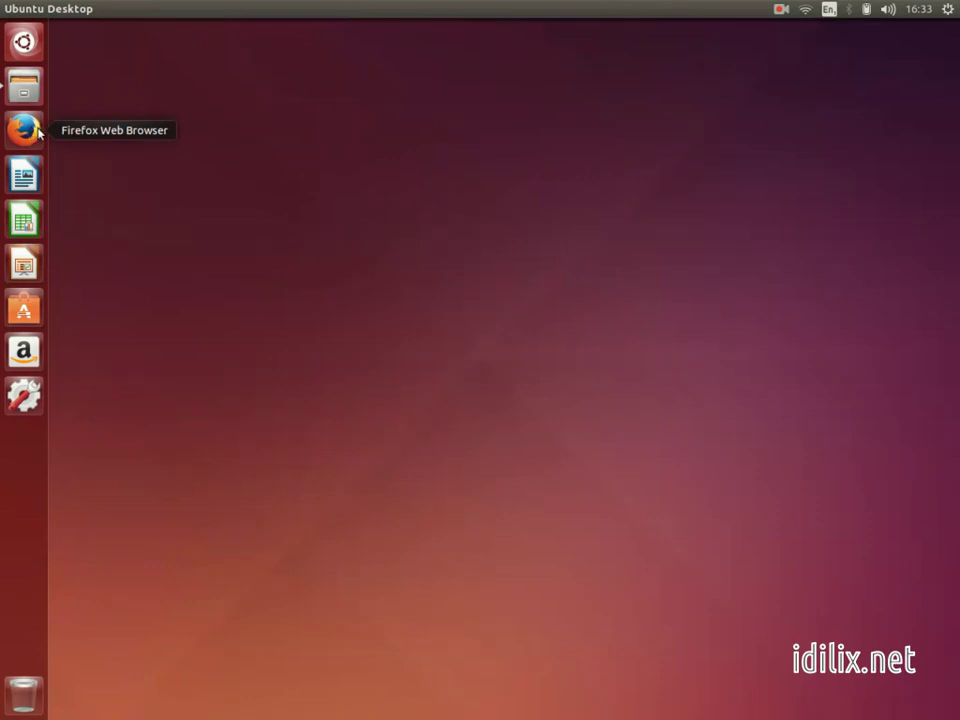
mouse_move(69, 154)
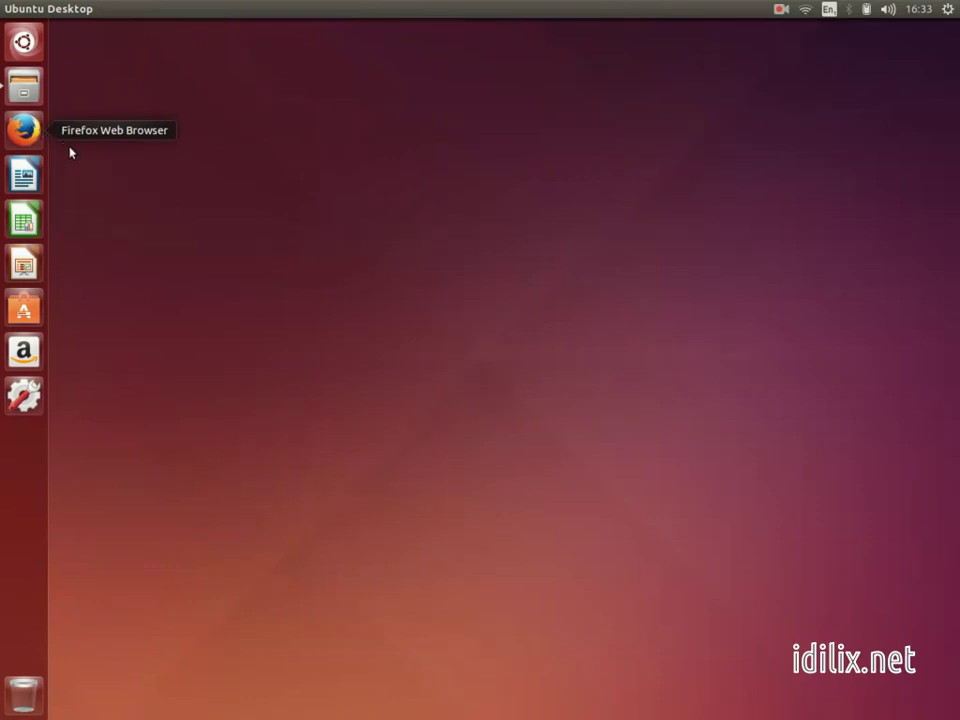
mouse_move(49, 314)
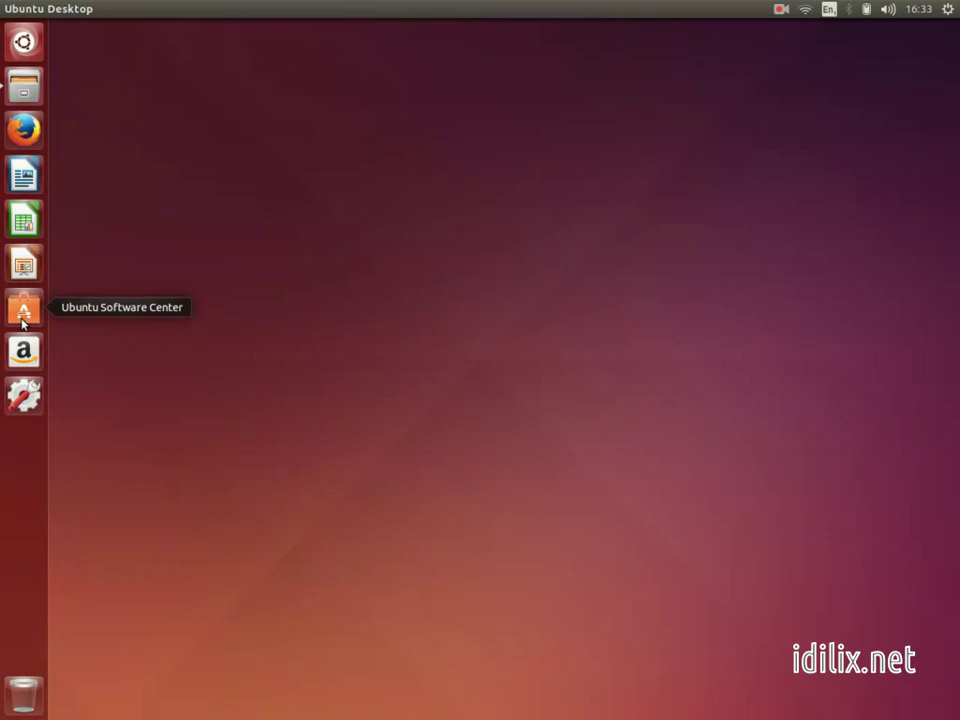
Launch Ubuntu Software Center to its All Software home page with featured apps
left_click(24, 307)
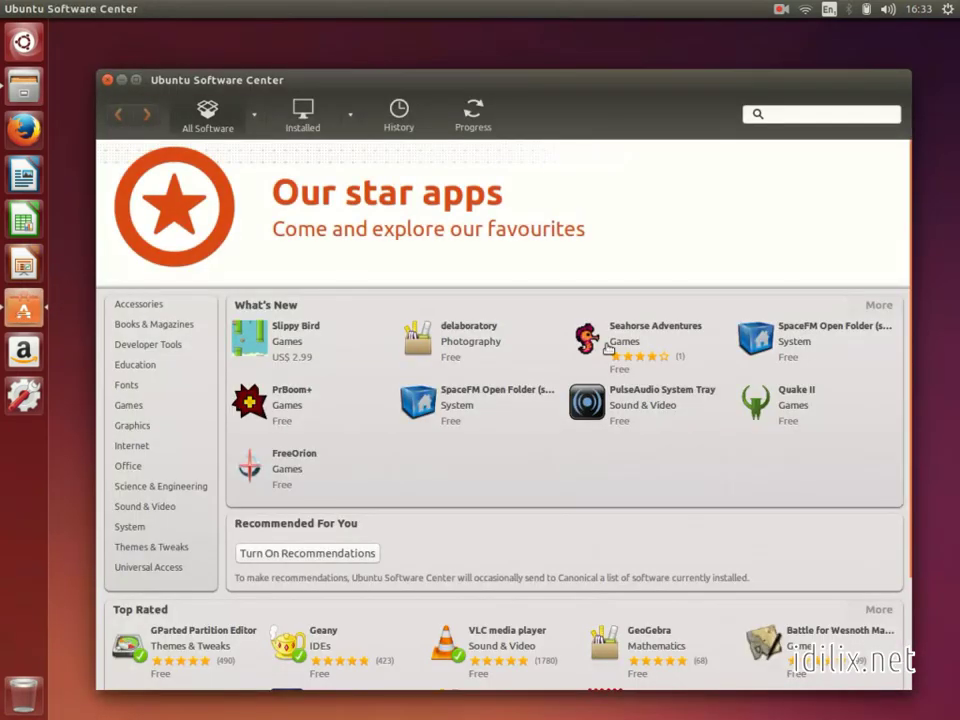
left_click(820, 112)
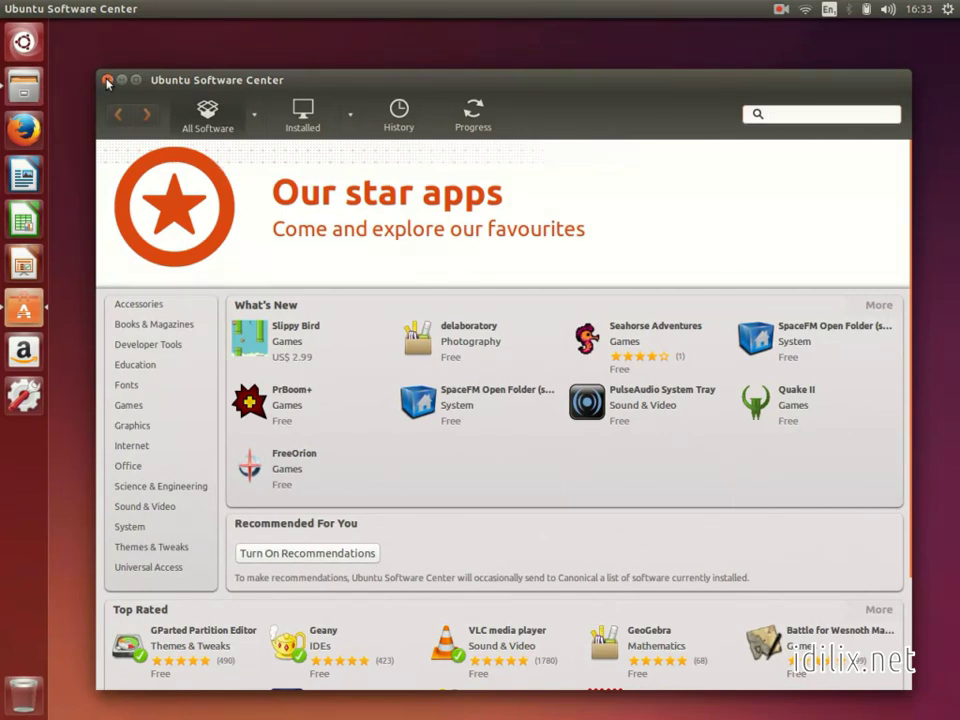
Close the Ubuntu Software Center window
left_click(133, 80)
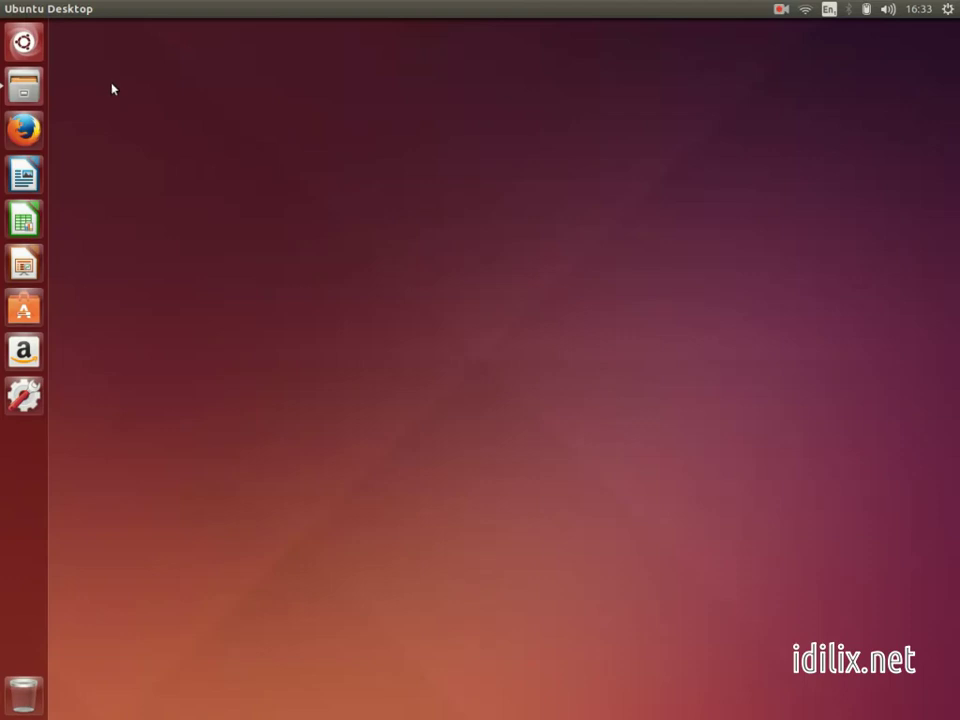
mouse_move(308, 234)
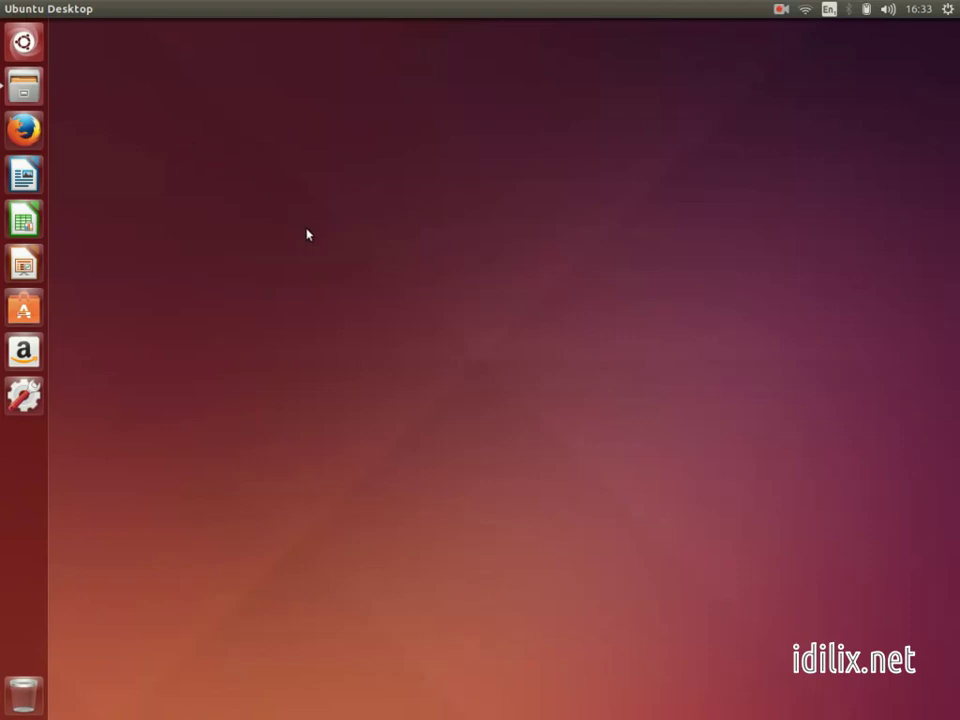
mouse_move(474, 357)
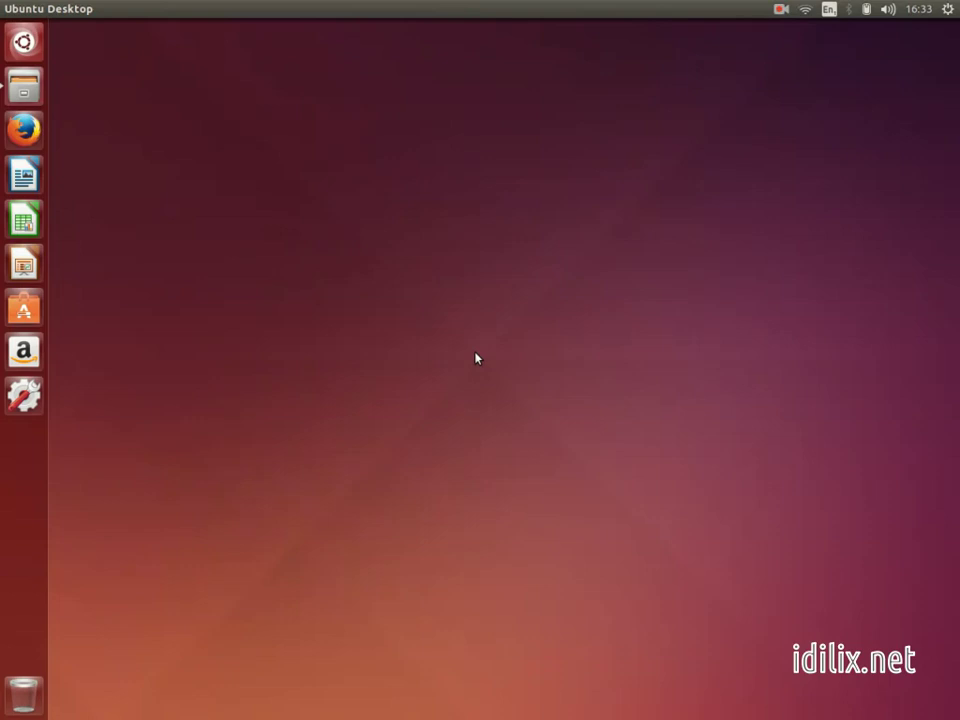
mouse_move(475, 340)
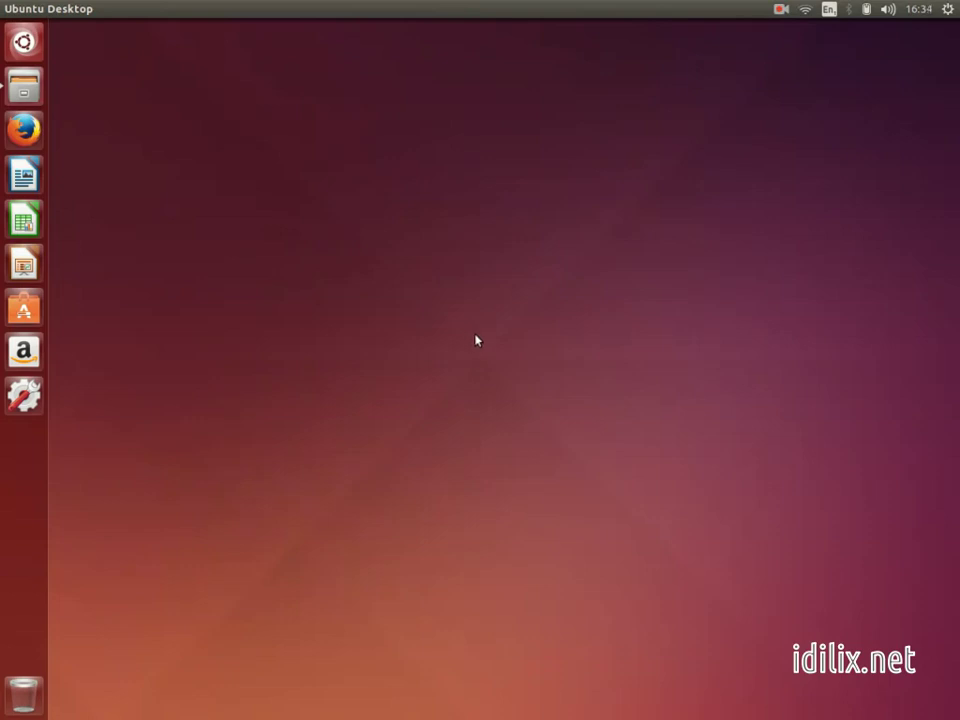
mouse_move(484, 365)
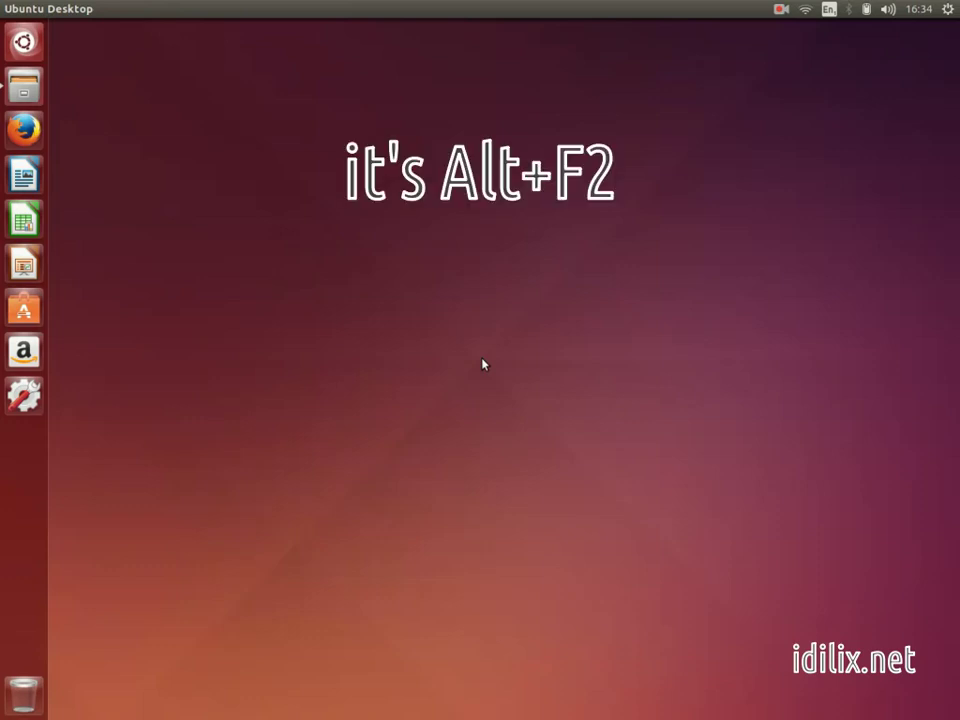
key("Alt+F2")
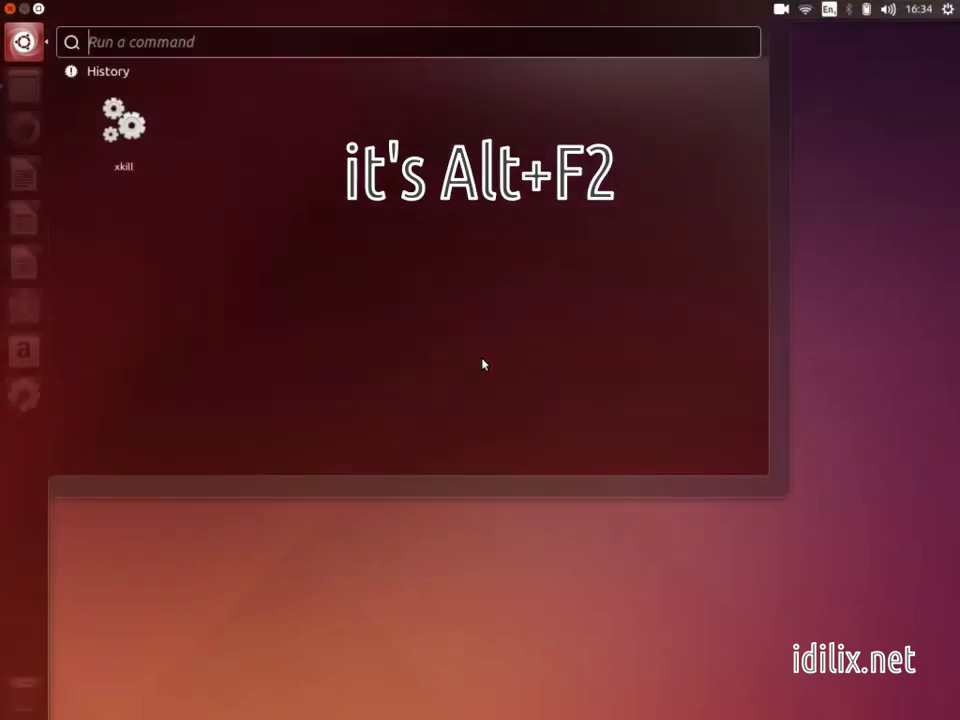
type("x")
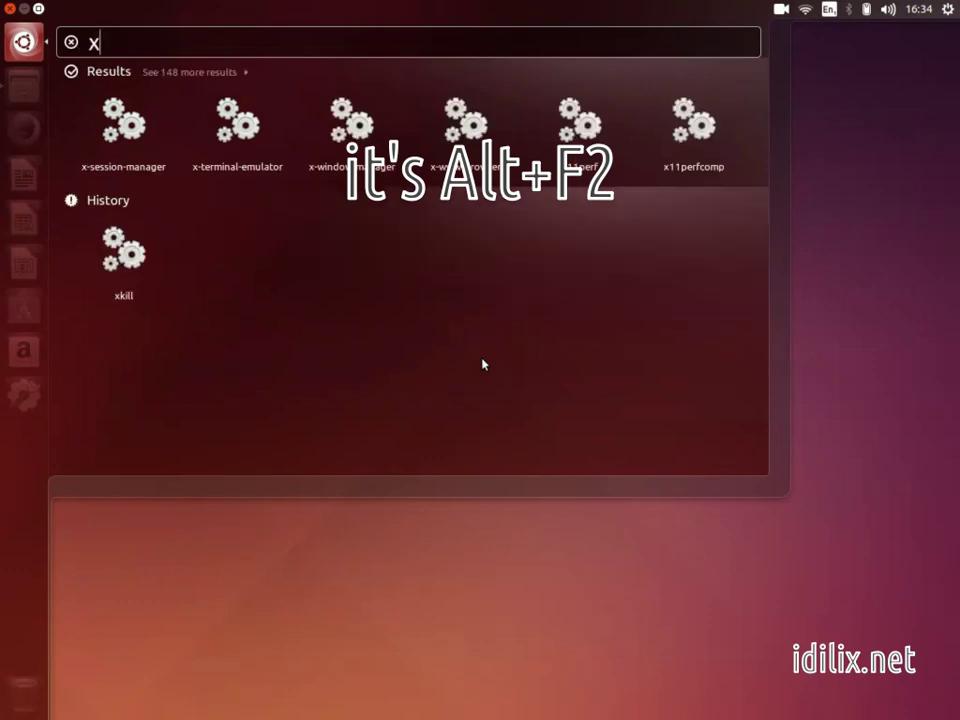
type("kill")
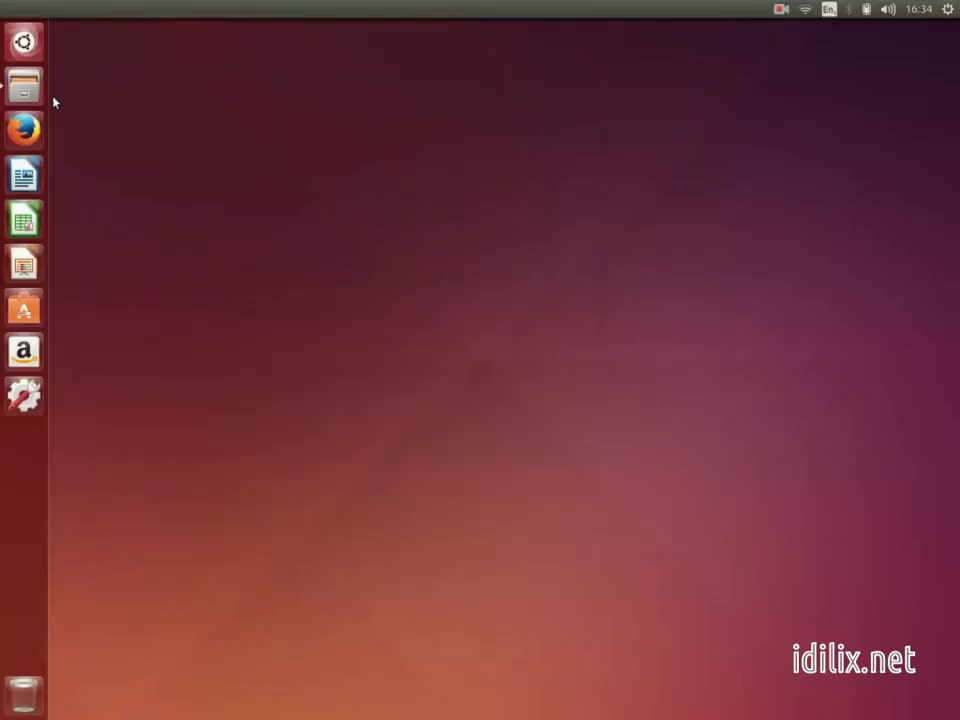
left_click(22, 42)
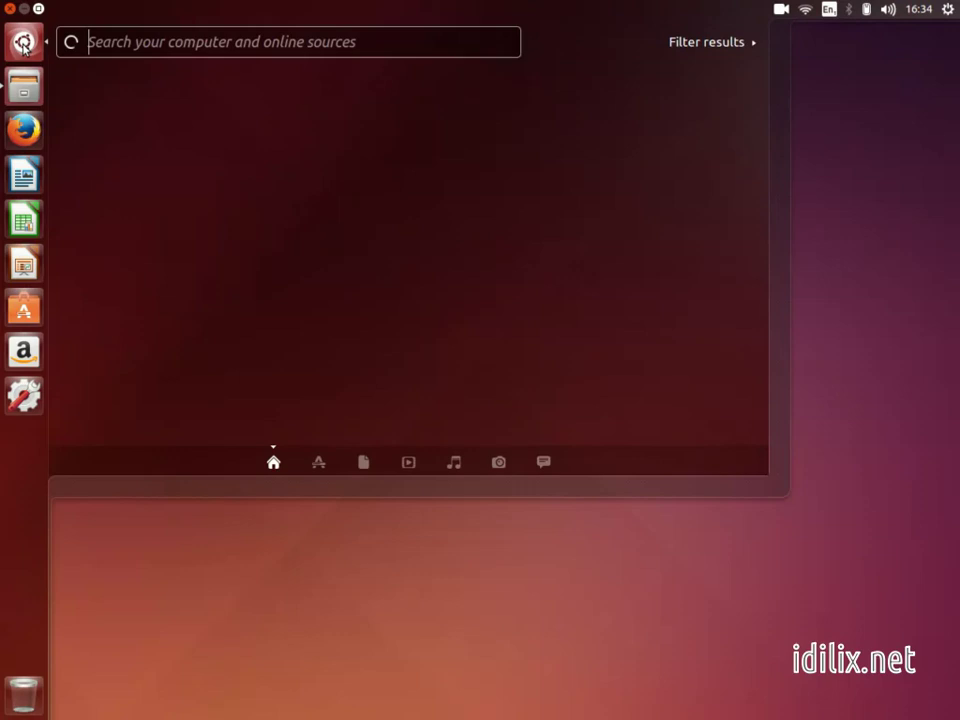
type("system monitor")
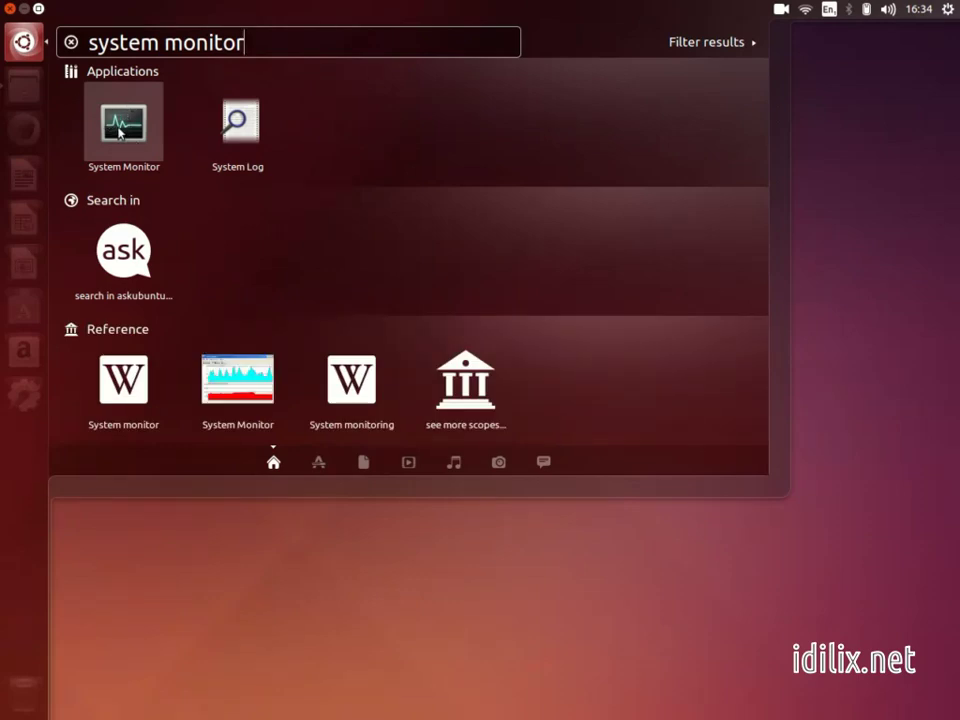
key("BackSpace")
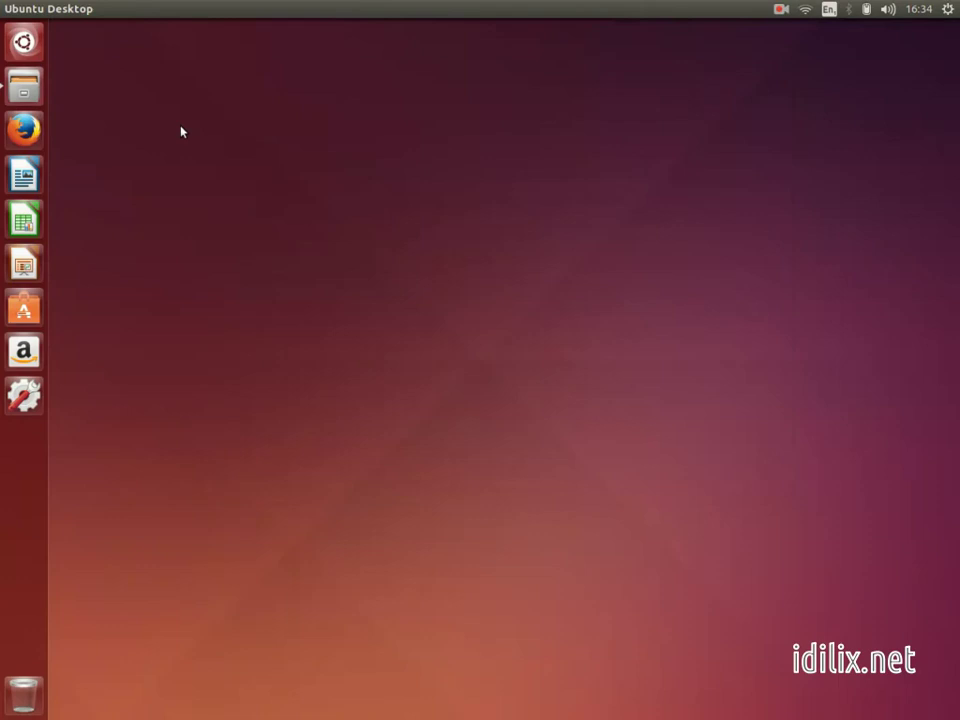
mouse_move(481, 367)
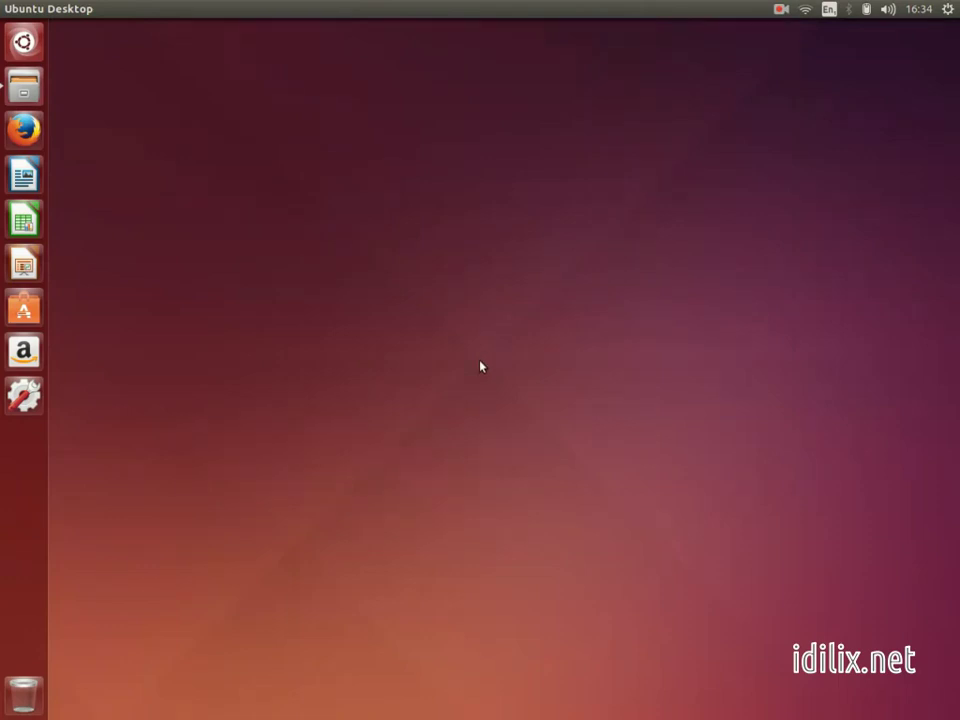